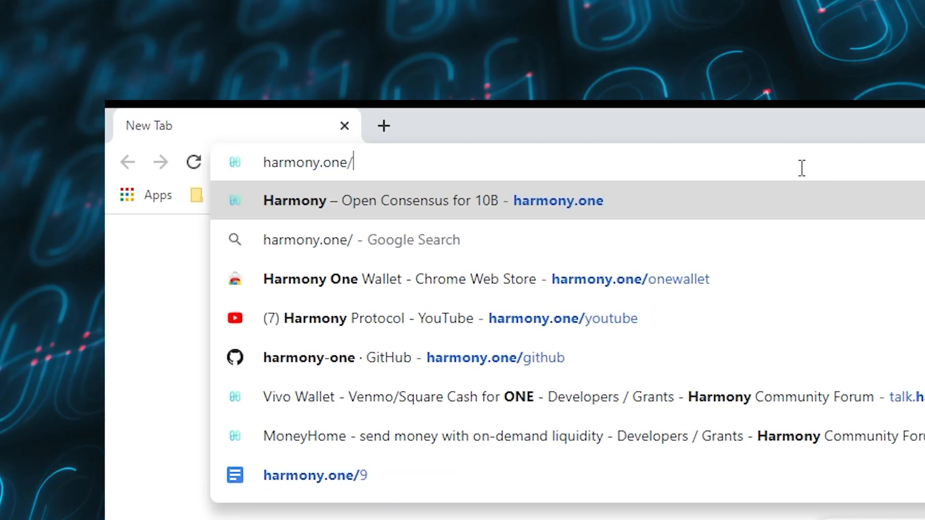
# Navigate to harmony.one from the new Chrome tab's suggestions
pyautogui.click(308, 357)
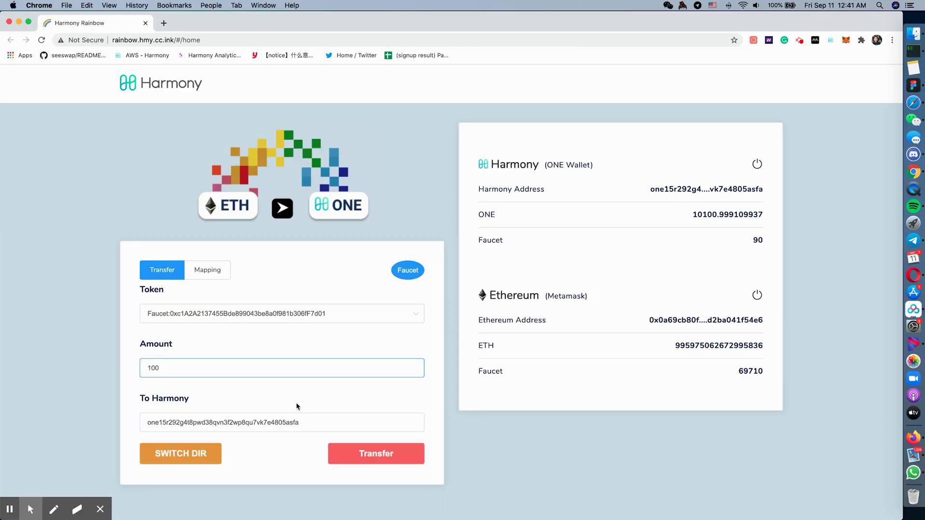
pyautogui.click(376, 453)
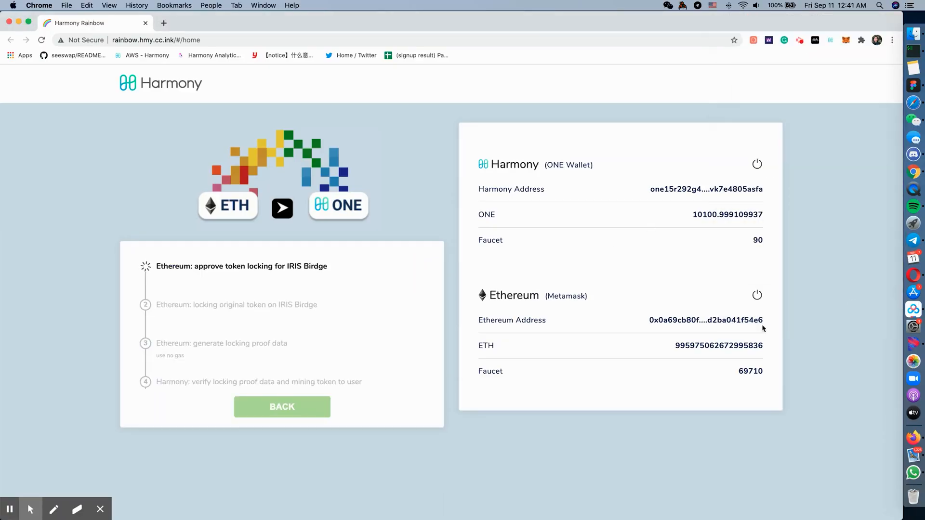
pyautogui.moveTo(747, 333)
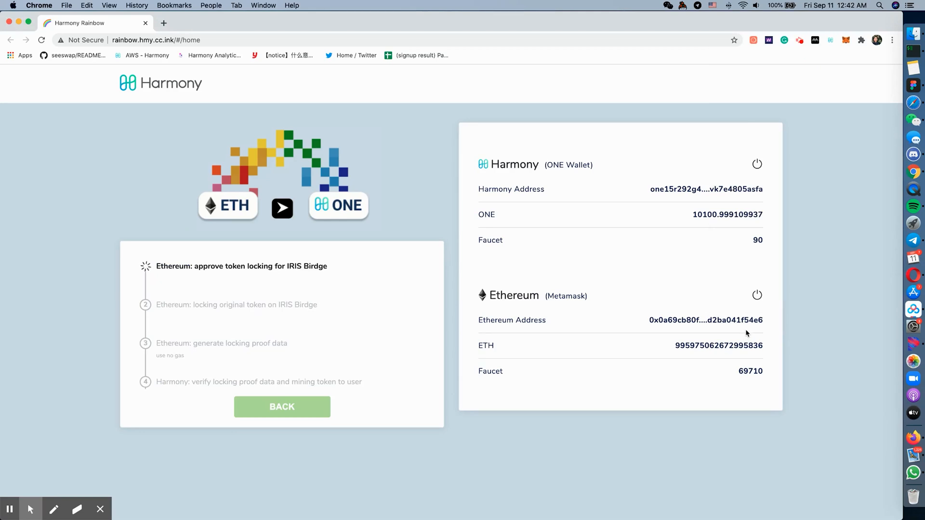